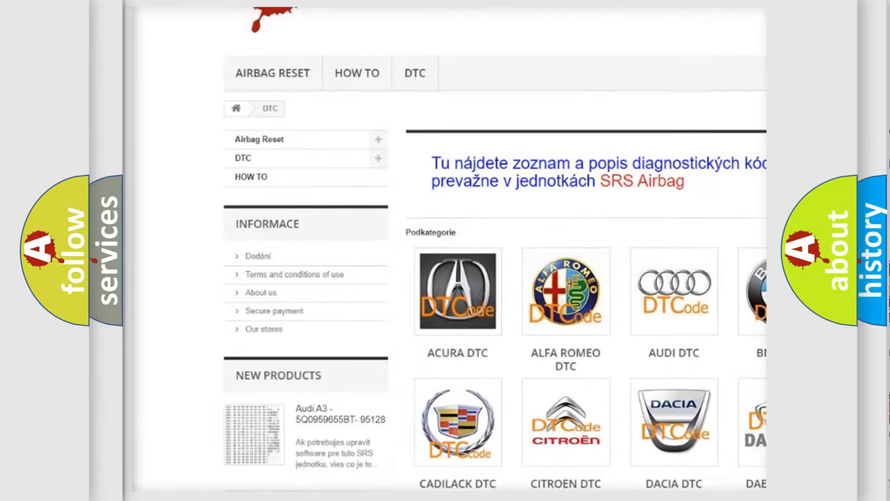
pyautogui.scroll(-3)
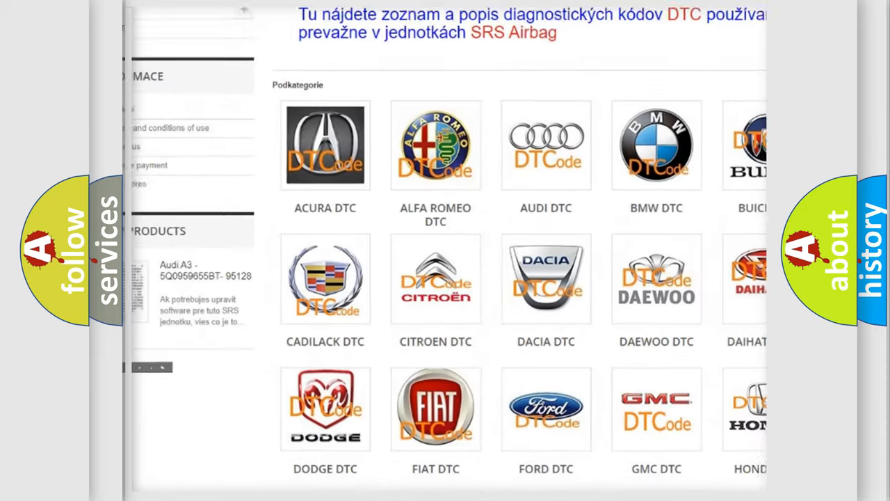
pyautogui.scroll(-3)
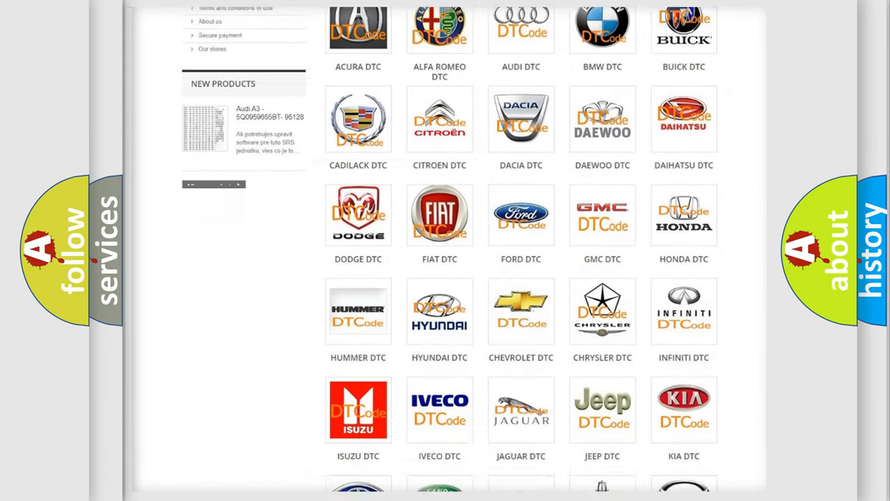
pyautogui.scroll(-3)
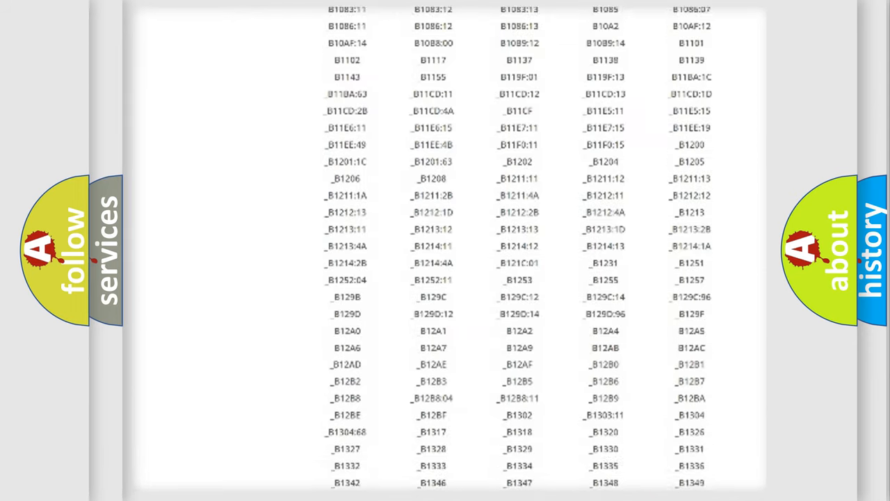
pyautogui.scroll(-3)
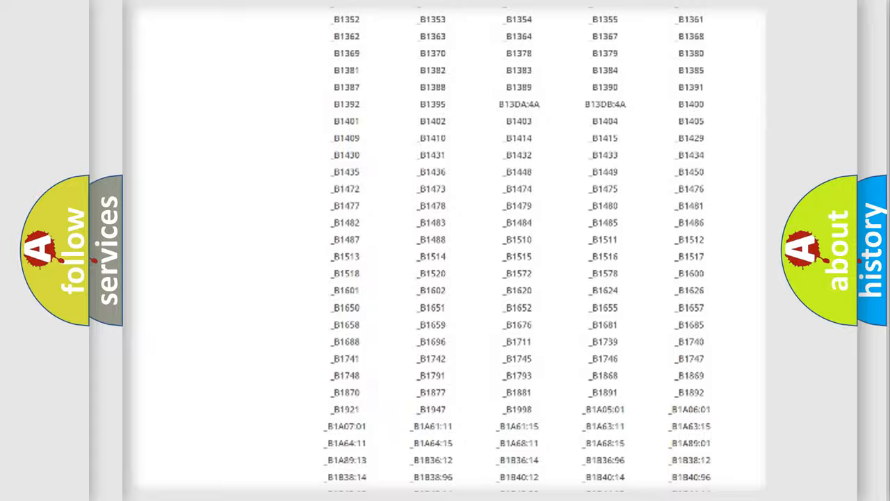
pyautogui.scroll(3)
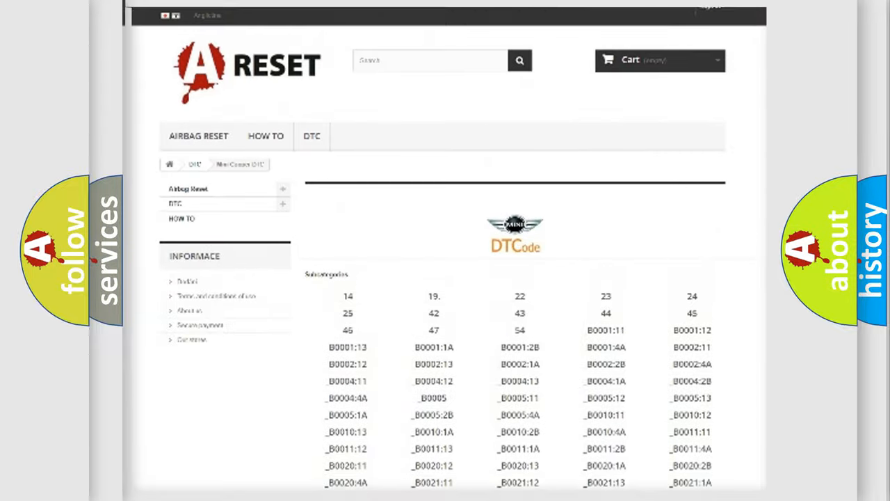